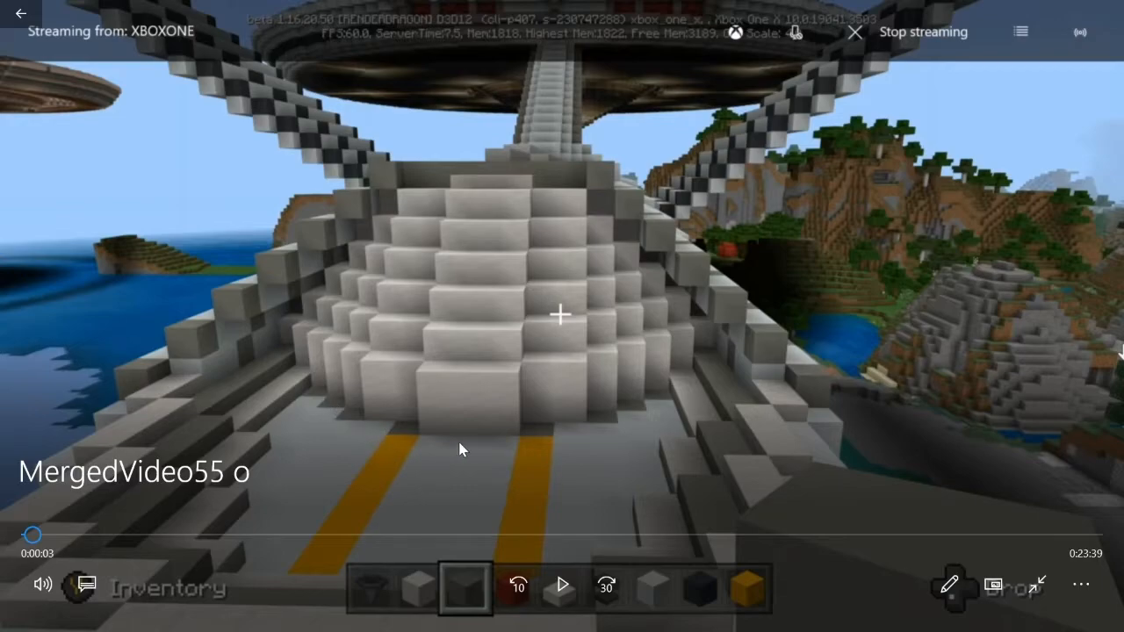
pyautogui.moveTo(542, 446)
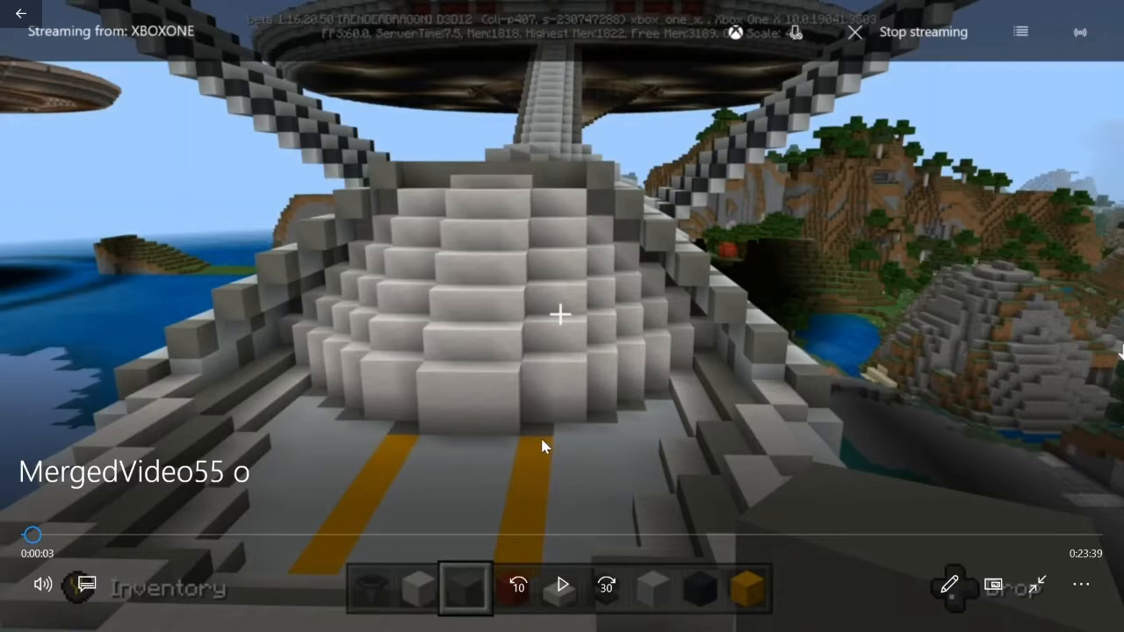
pyautogui.moveTo(593, 435)
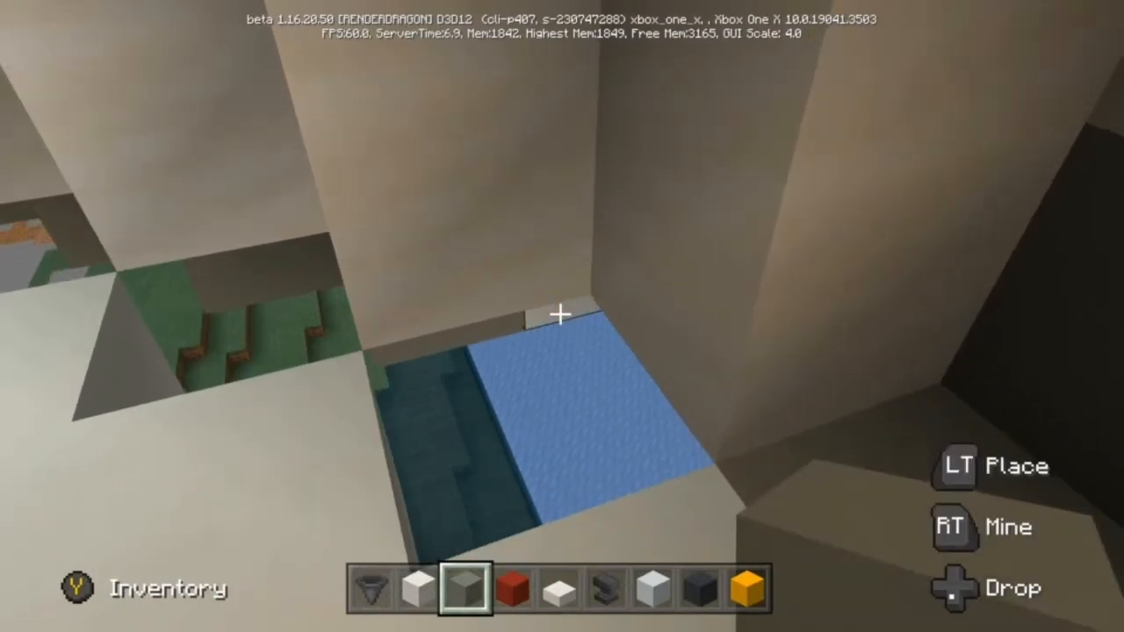
pyautogui.moveTo(562, 316)
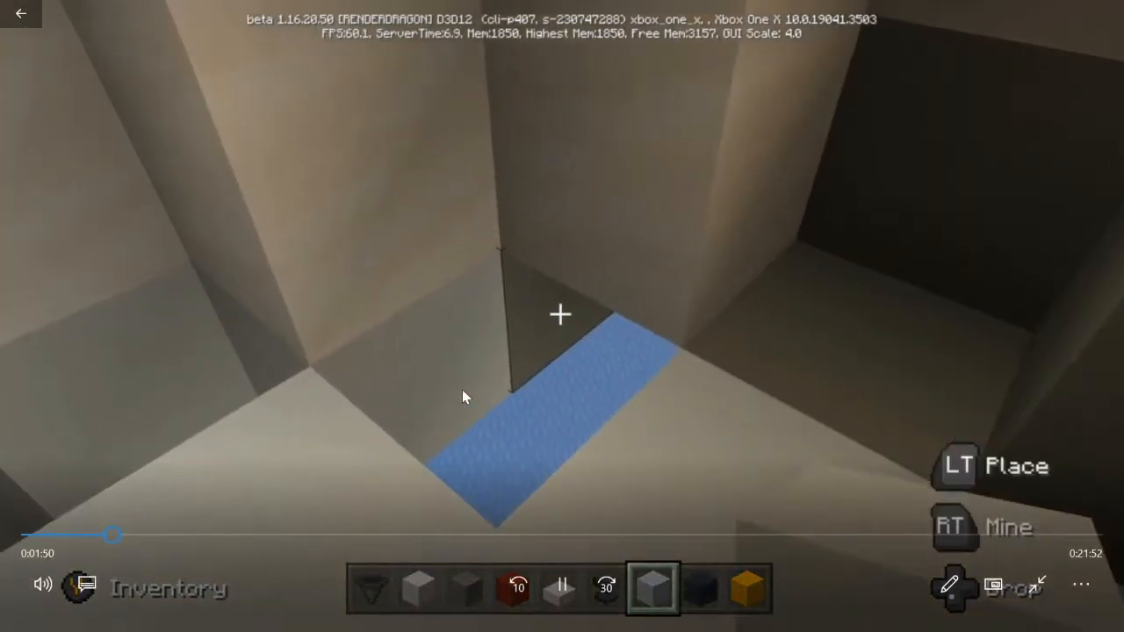
# Place a row of light blue blocks along the floor at the base of the wall.
pyautogui.click(466, 588)
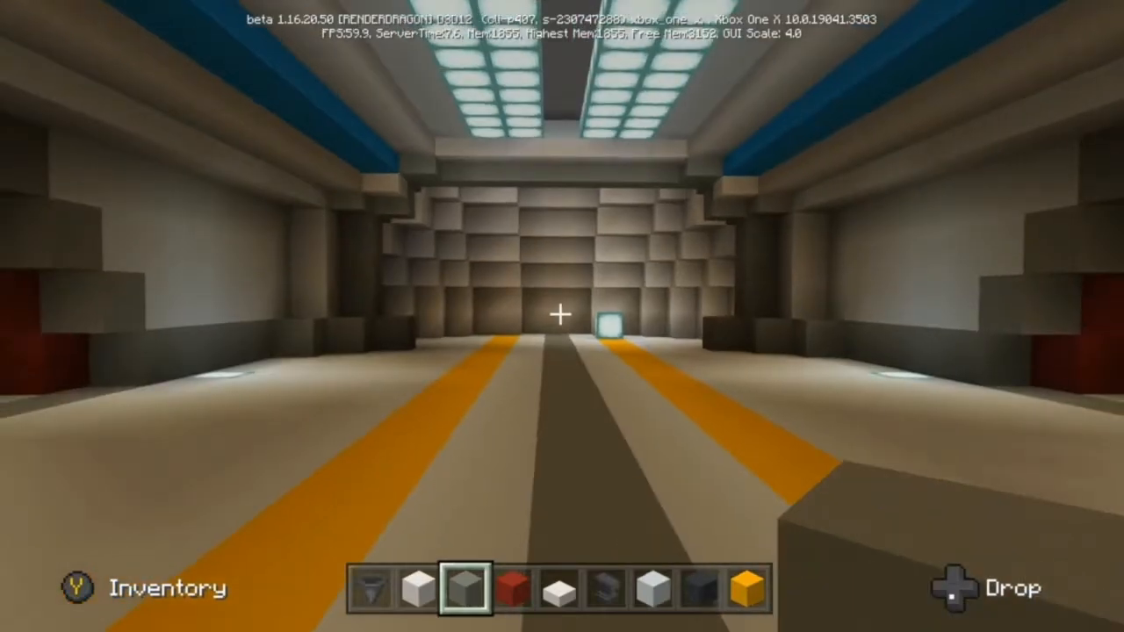
pyautogui.moveTo(562, 316)
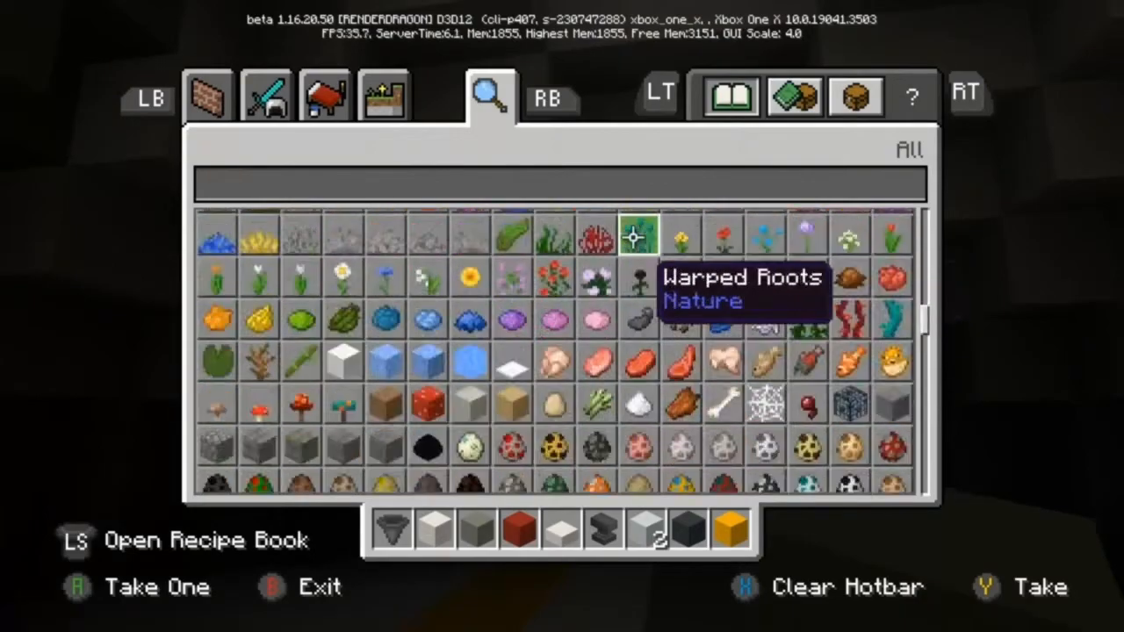
# Scroll down through the creative inventory's blocks and items.
pyautogui.scroll(-3)
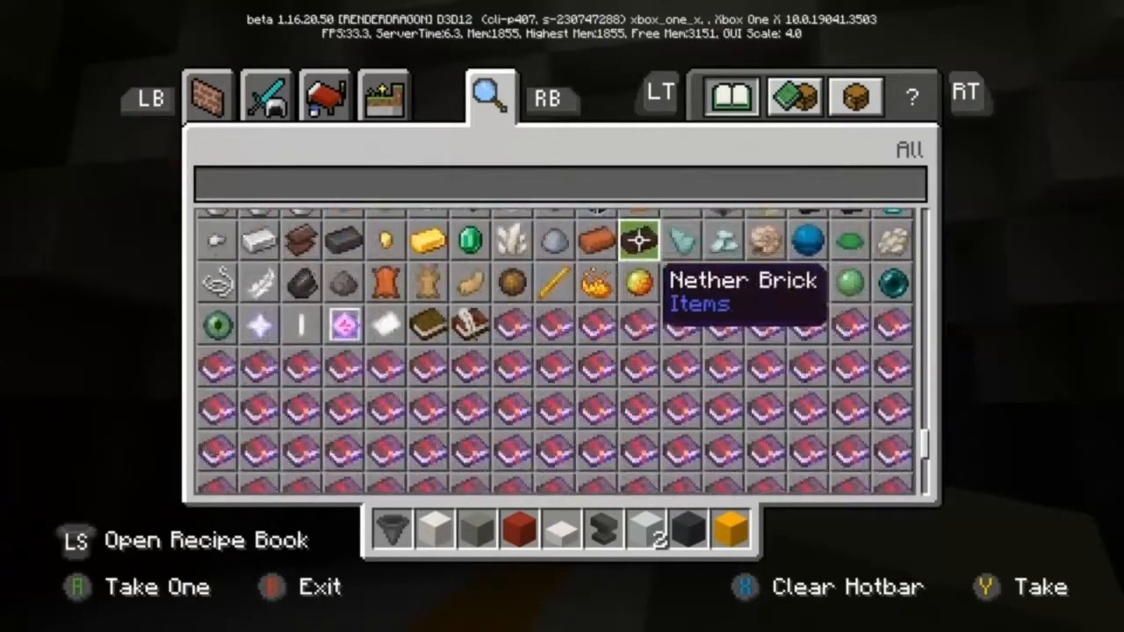
pyautogui.scroll(-3)
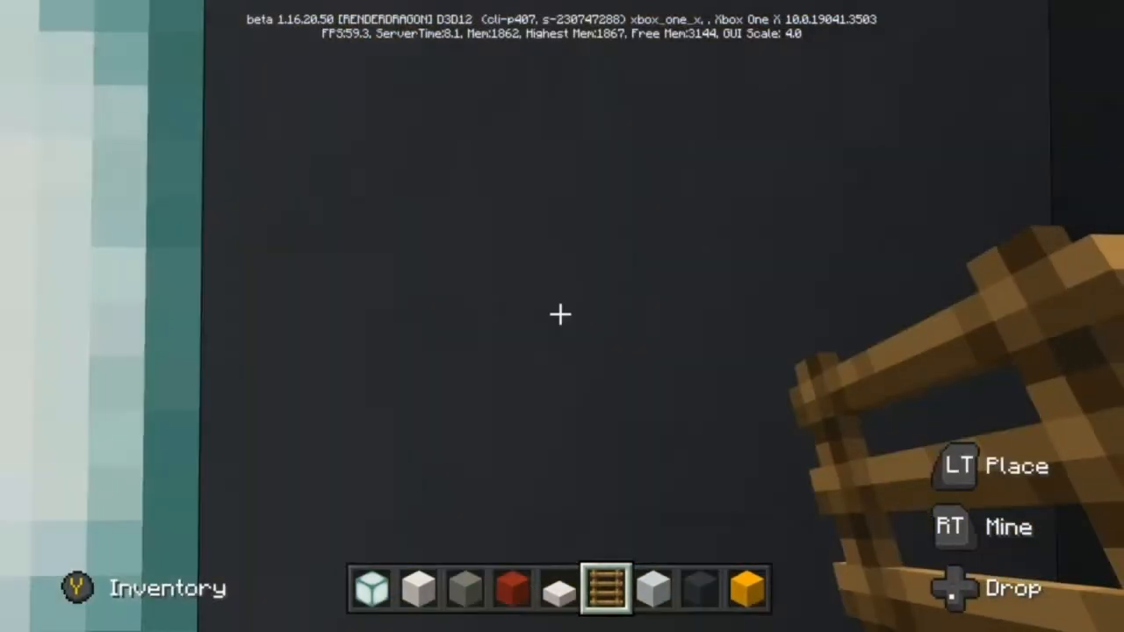
# Place concrete blocks on the shaft walls beside the ladder.
pyautogui.click(560, 314)
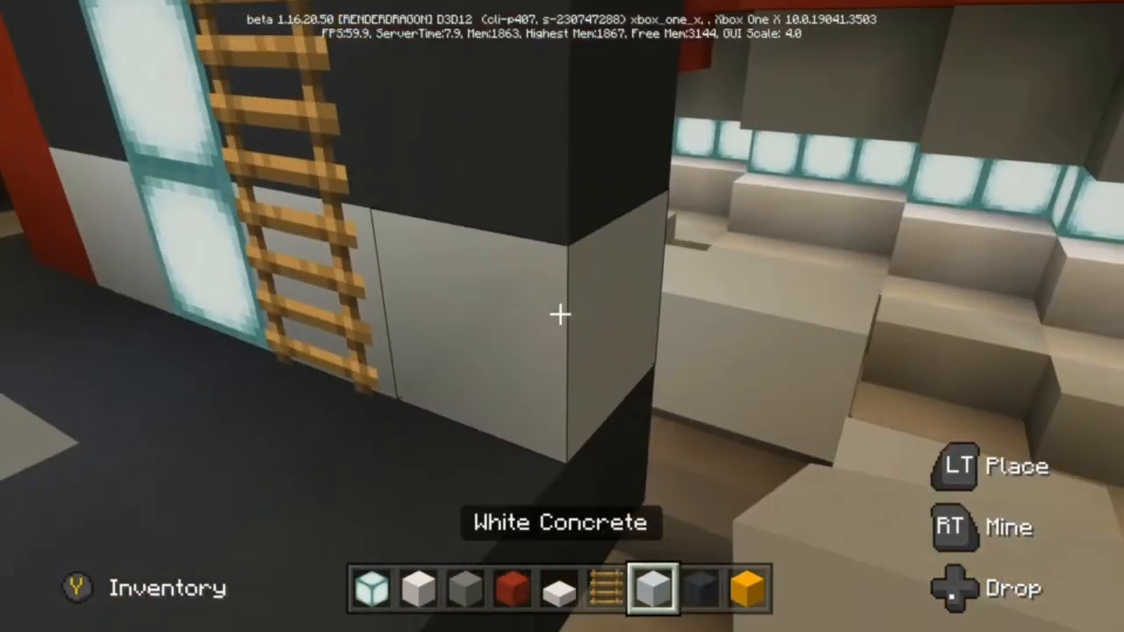
pyautogui.click(562, 317)
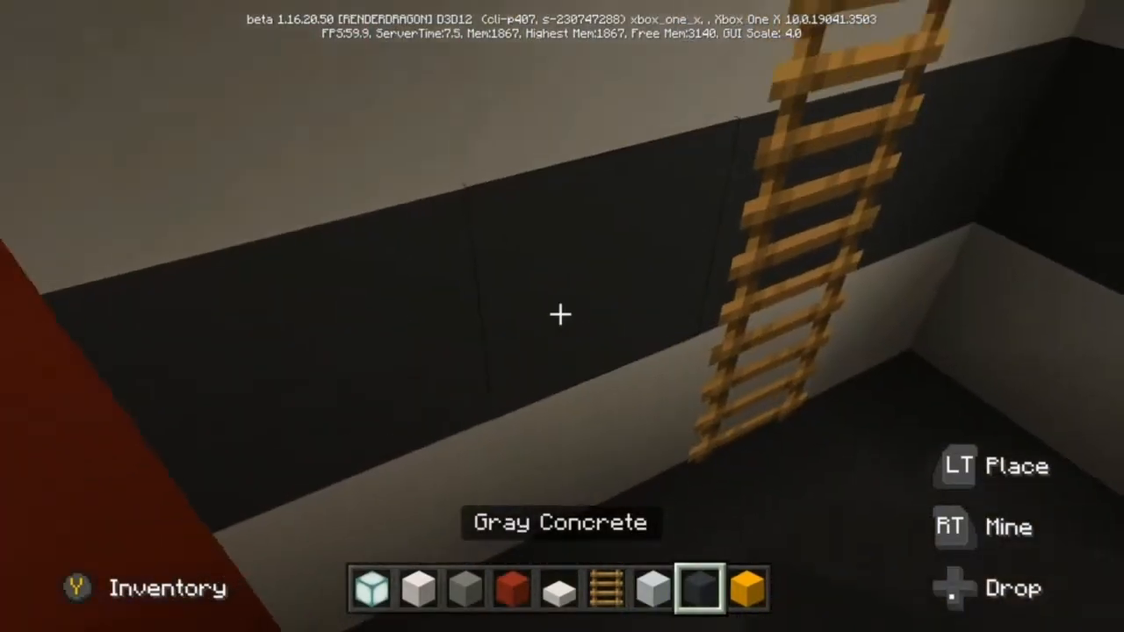
pyautogui.moveTo(561, 316)
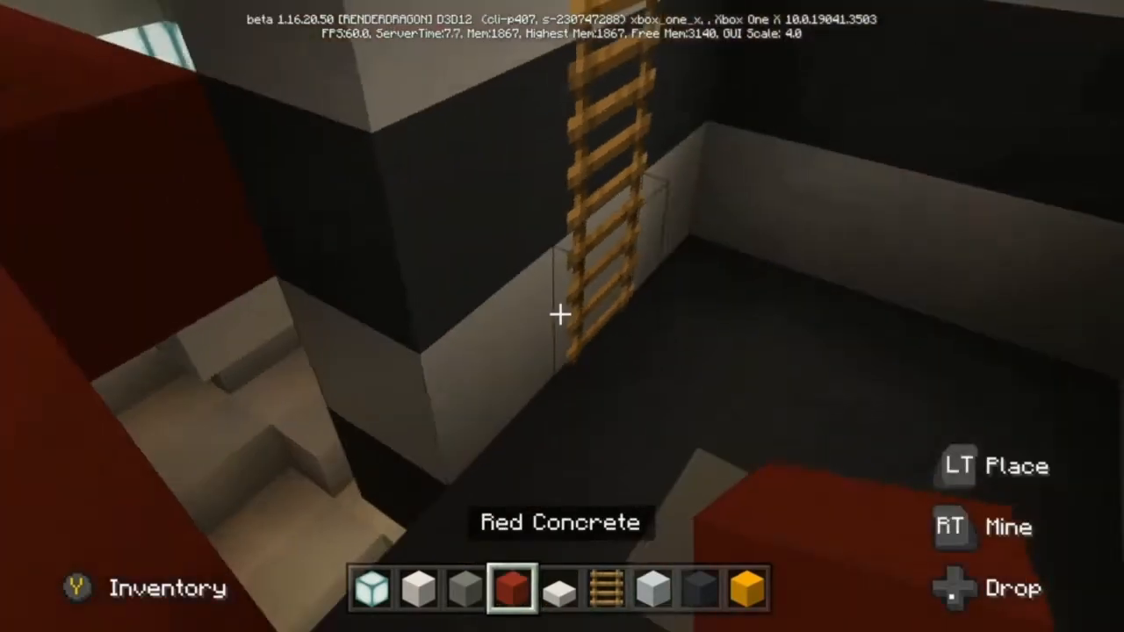
pyautogui.moveTo(562, 316)
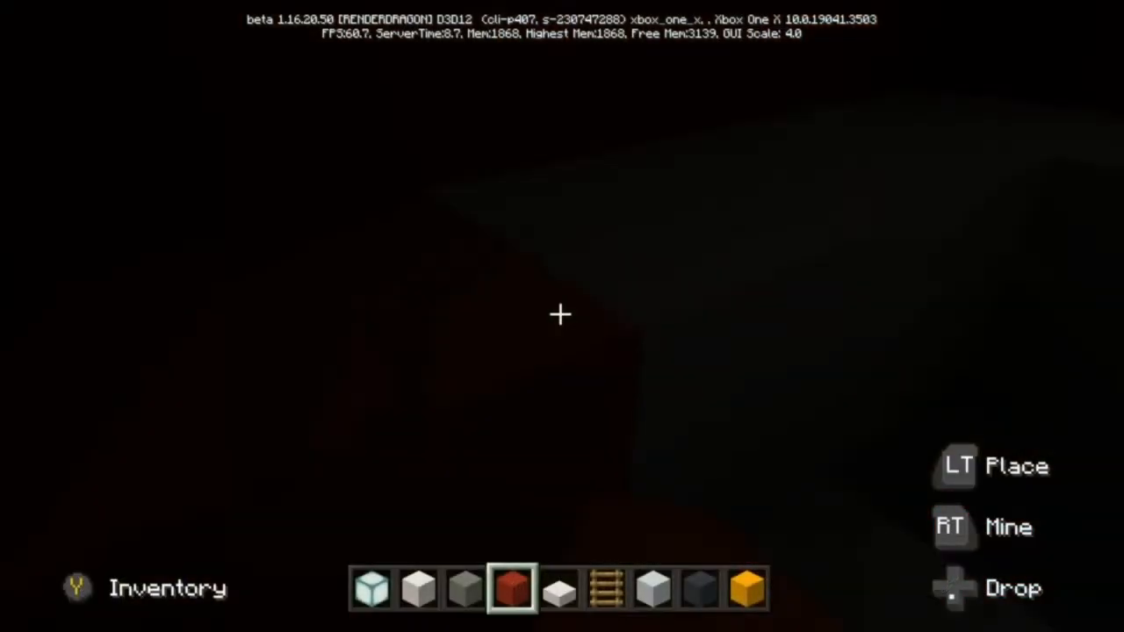
pyautogui.moveTo(639, 274)
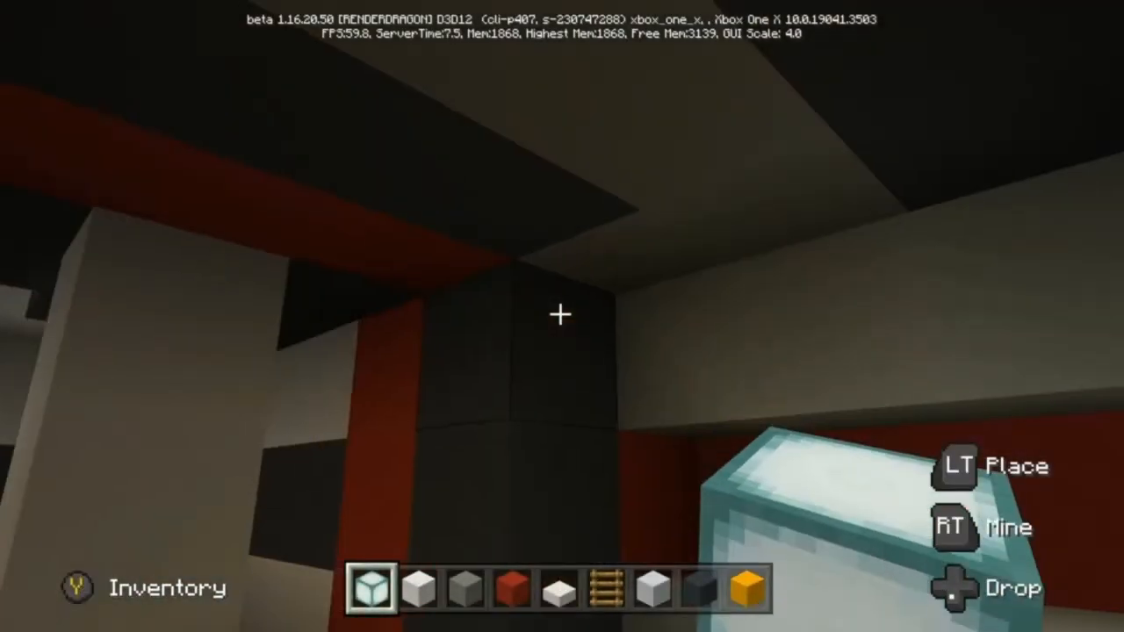
pyautogui.moveTo(562, 316)
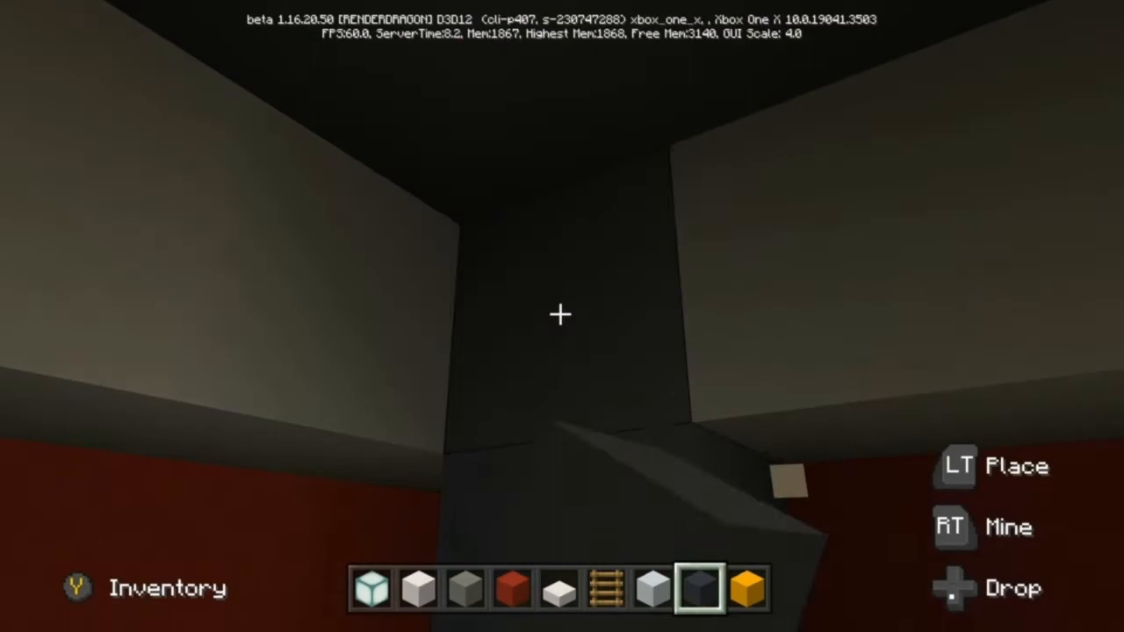
pyautogui.moveTo(562, 316)
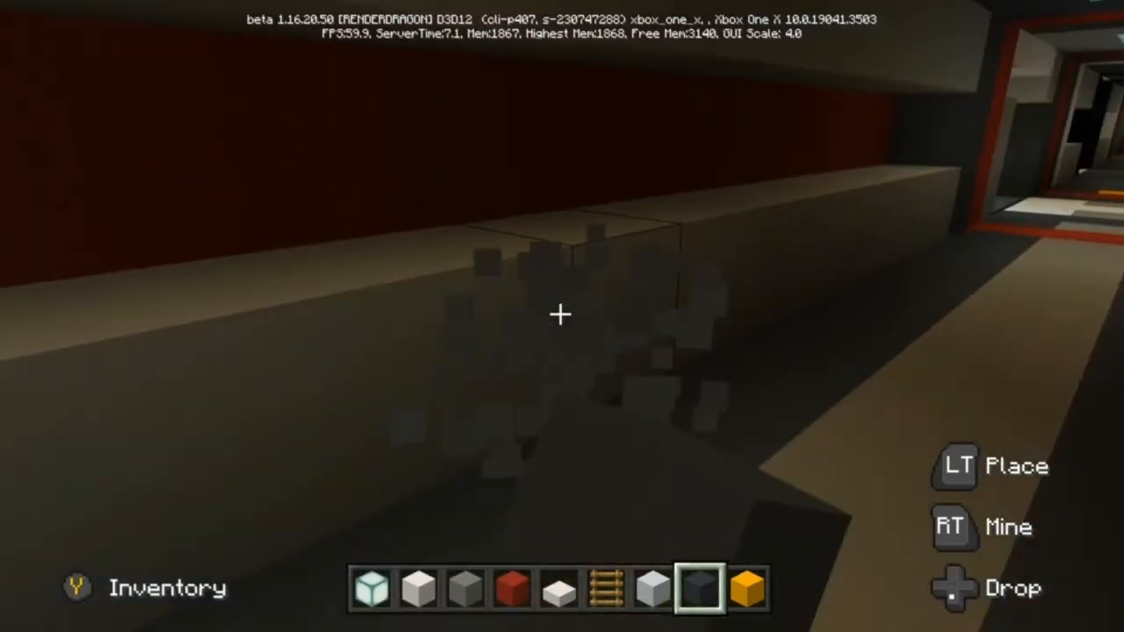
pyautogui.moveTo(562, 316)
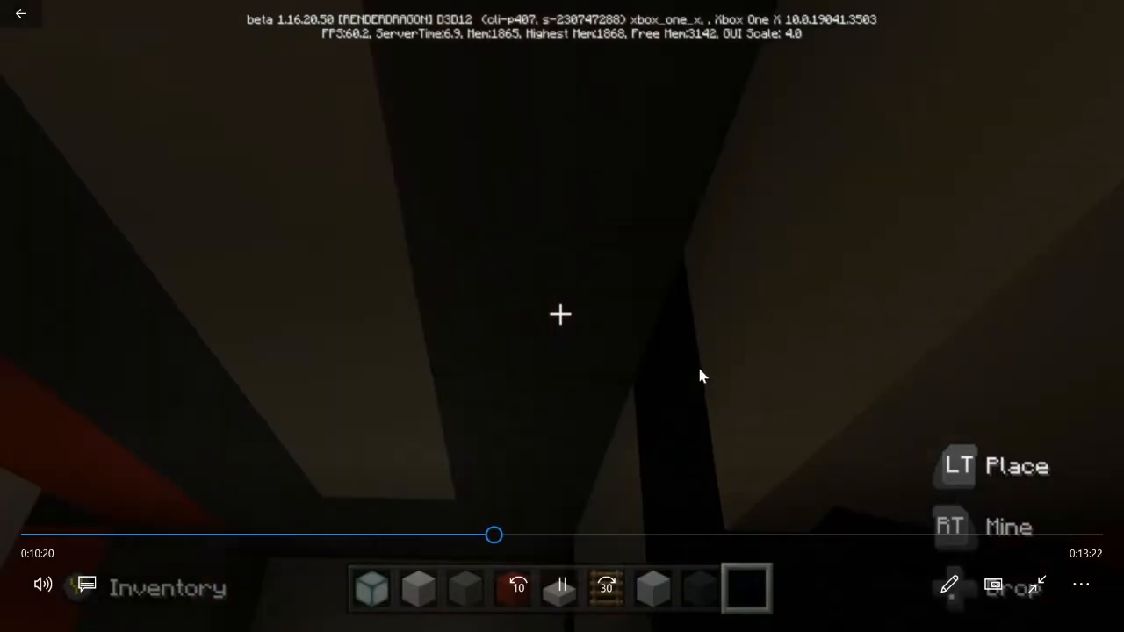
pyautogui.moveTo(745, 357)
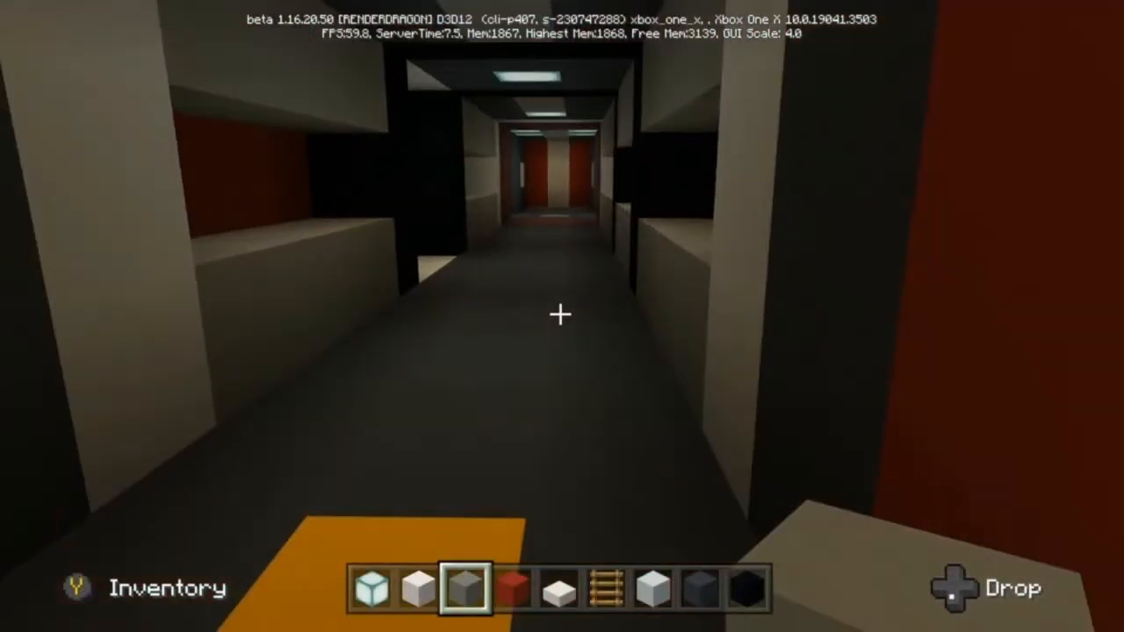
pyautogui.moveTo(562, 316)
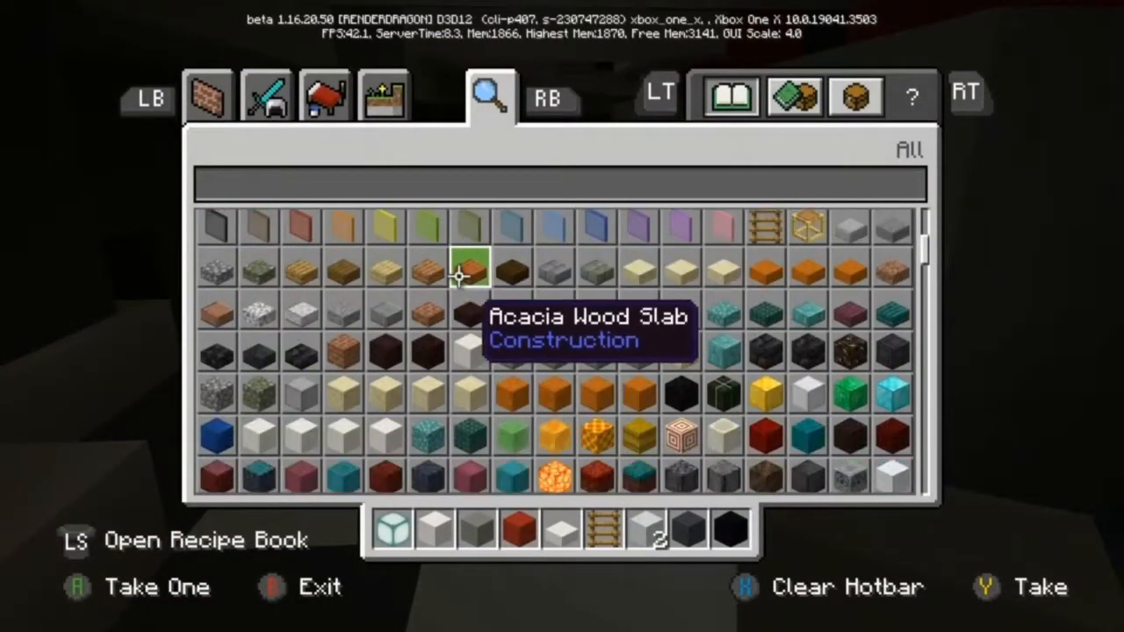
# Hold the black carpet from hotbar slot 6 and break carpet off the quartz slab floor.
pyautogui.scroll(-3)
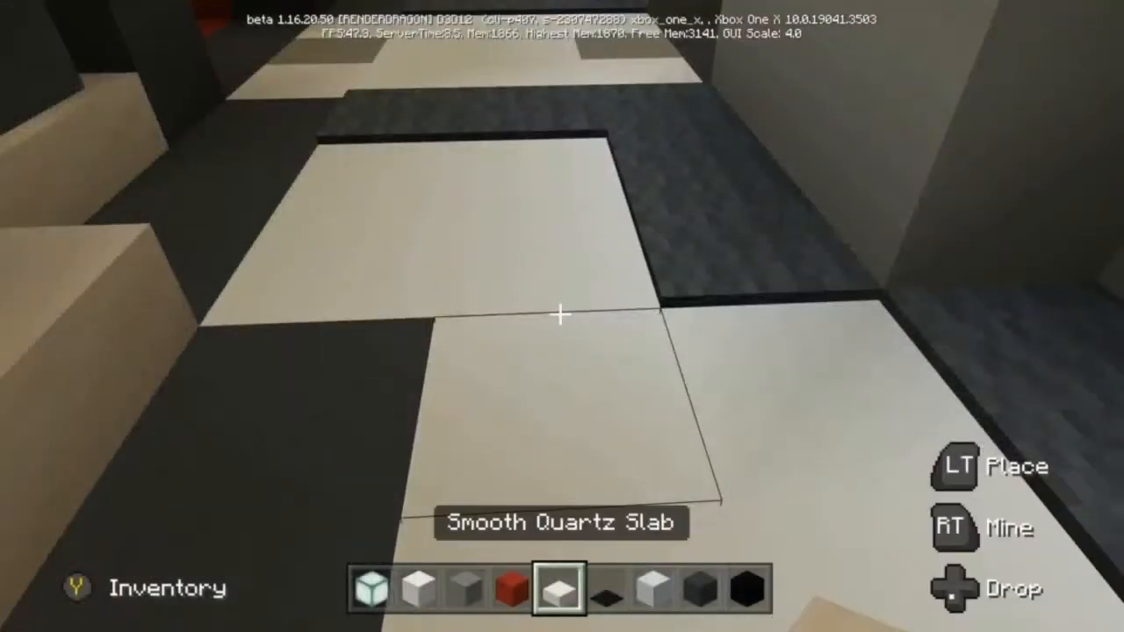
pyautogui.press('6')
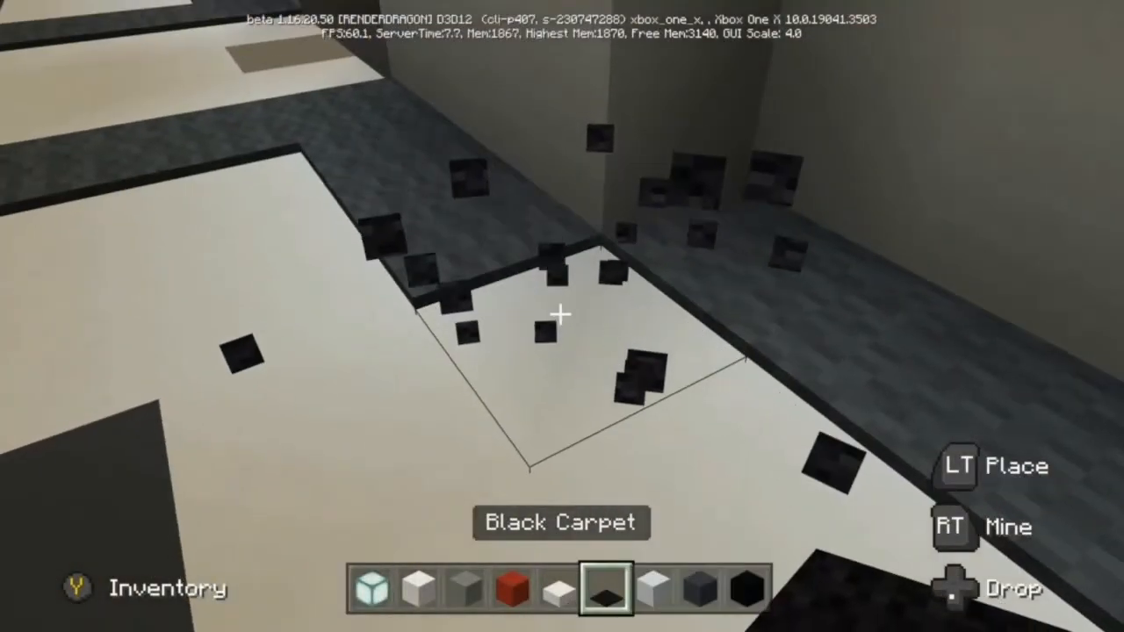
pyautogui.press('y')
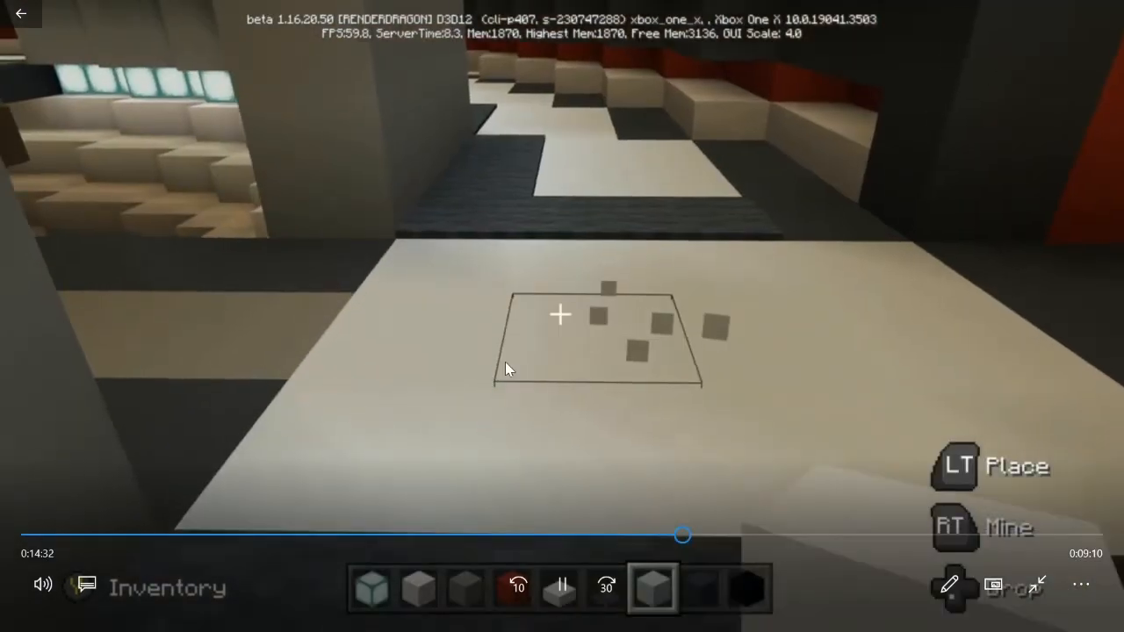
pyautogui.click(560, 312)
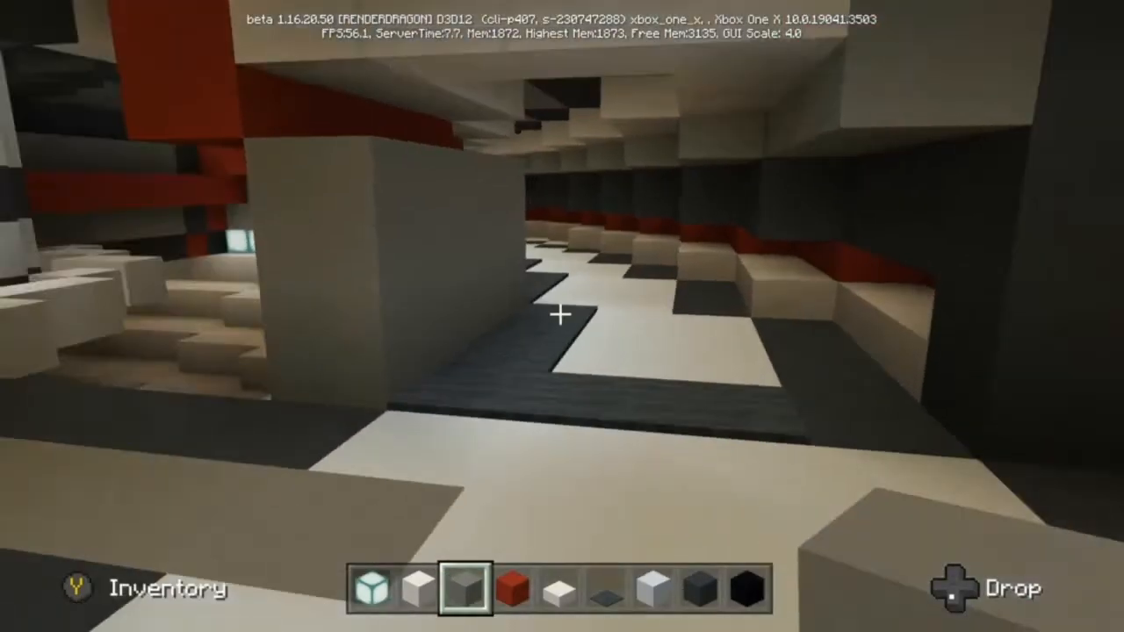
pyautogui.moveTo(562, 316)
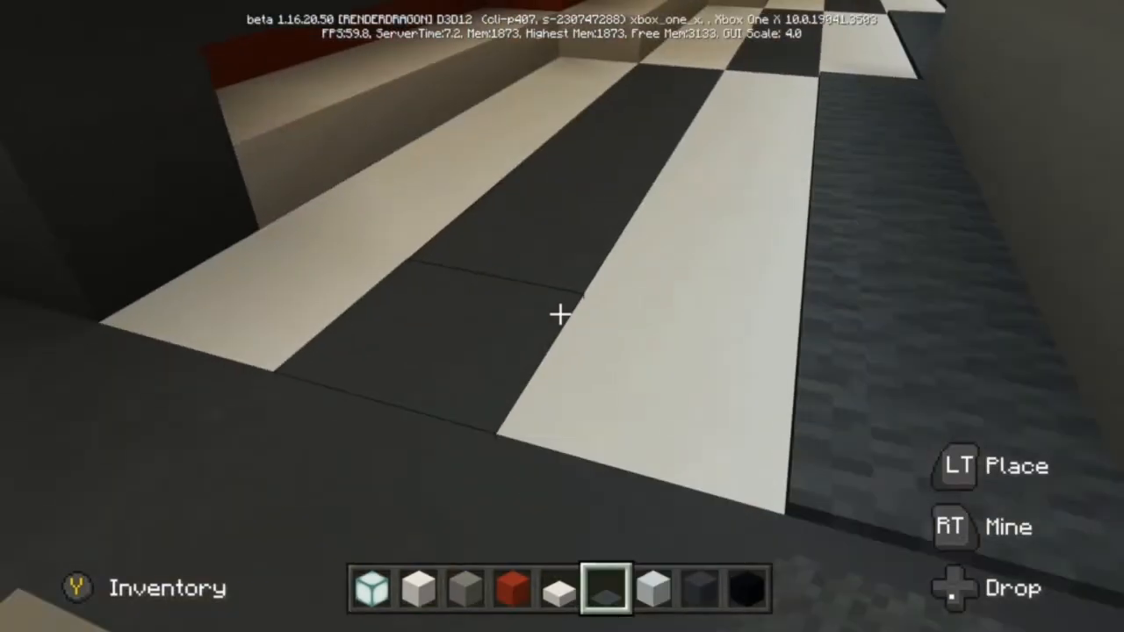
pyautogui.moveTo(561, 316)
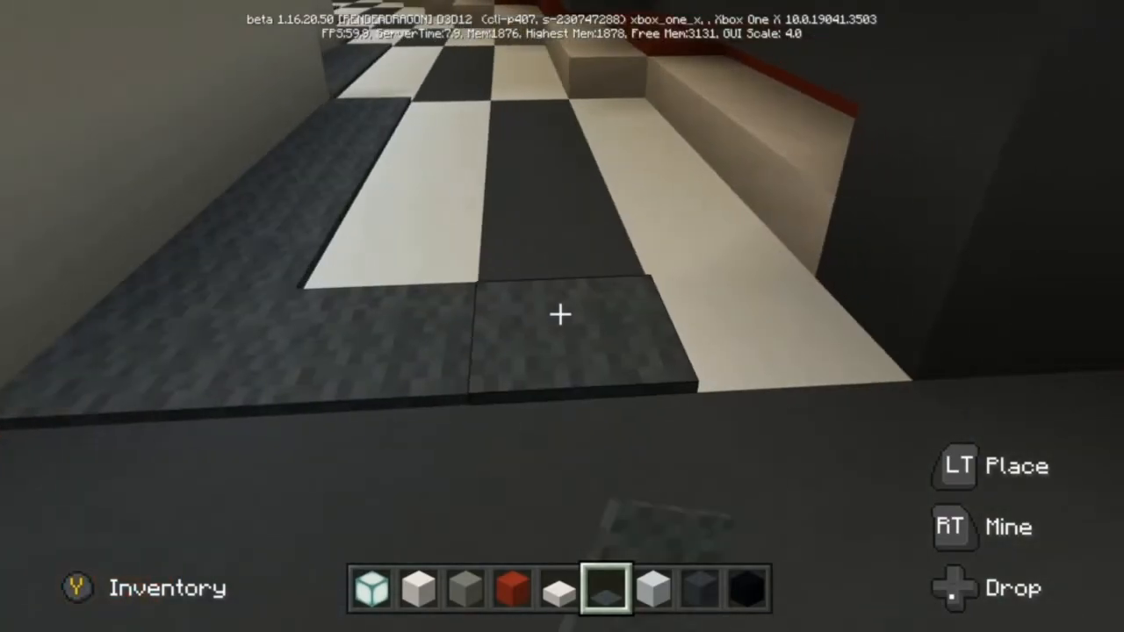
pyautogui.moveTo(562, 316)
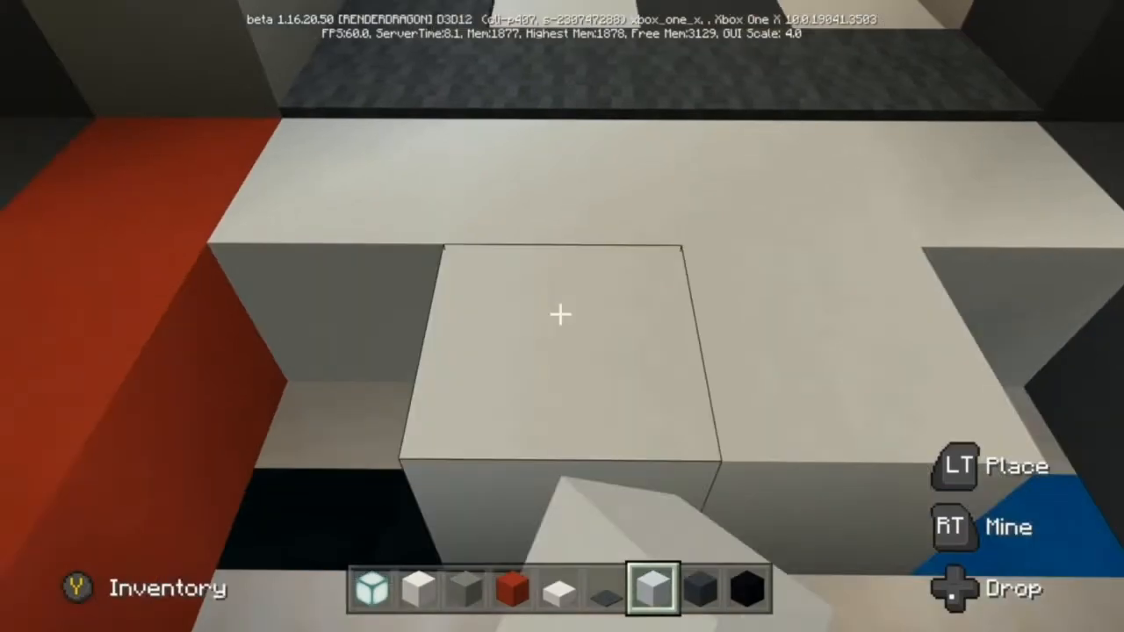
pyautogui.moveTo(562, 316)
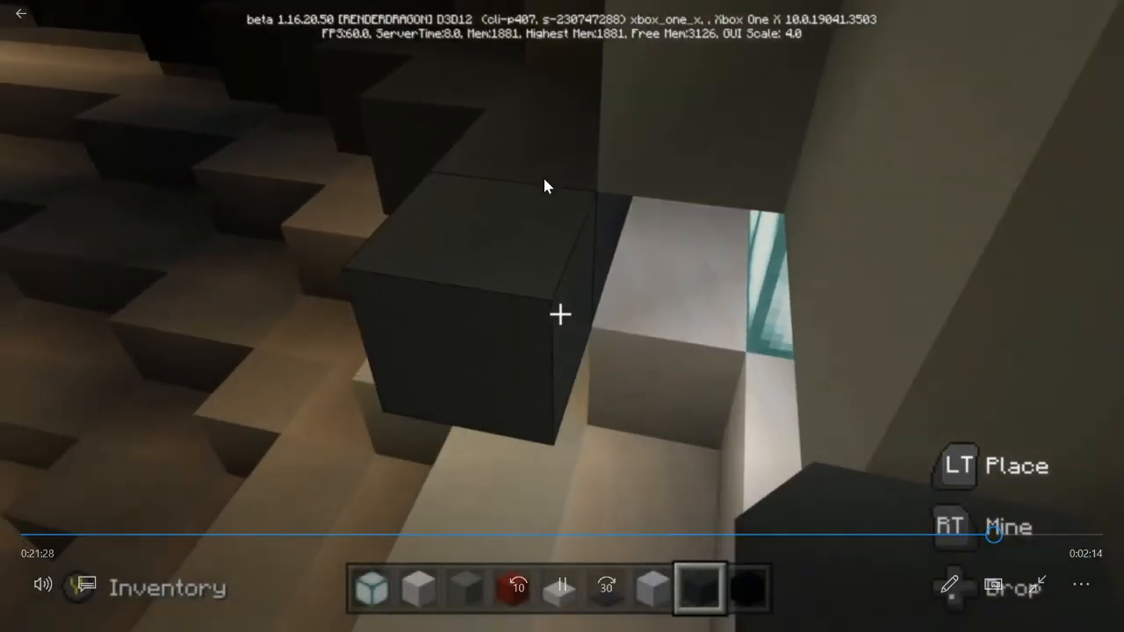
# Place a dark gray concrete block under the deck overhang.
pyautogui.click(558, 314)
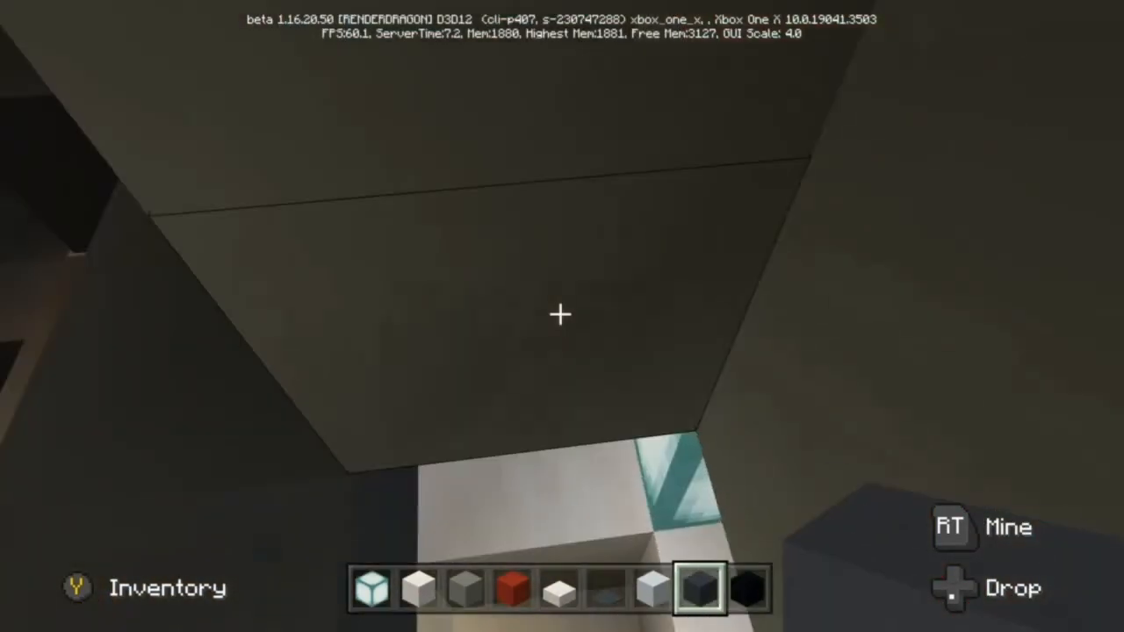
pyautogui.moveTo(562, 316)
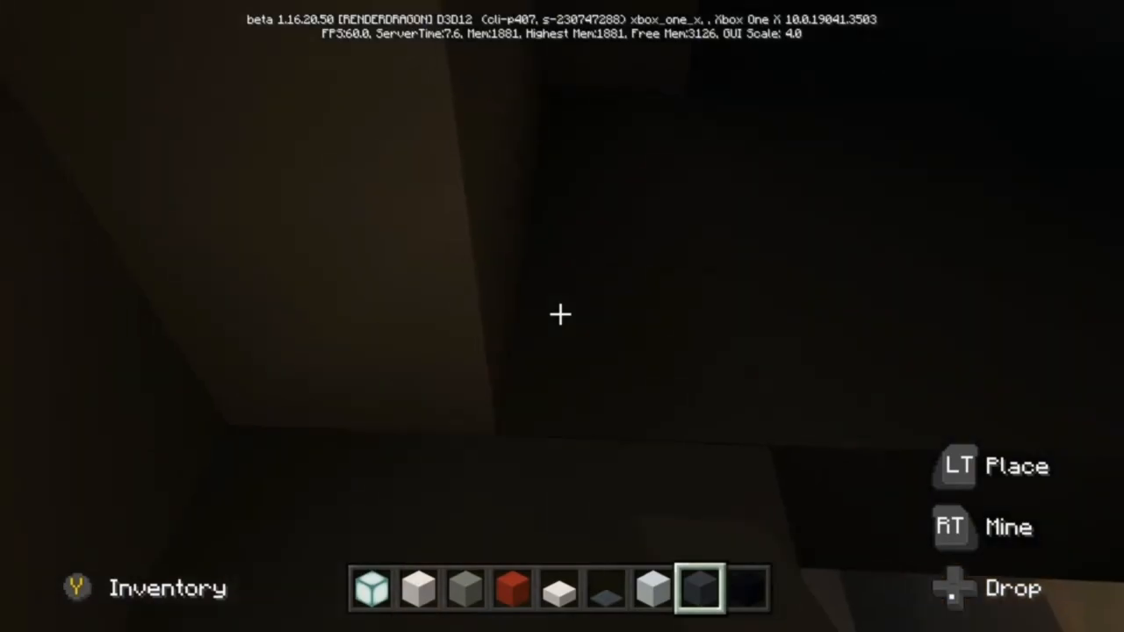
pyautogui.moveTo(562, 316)
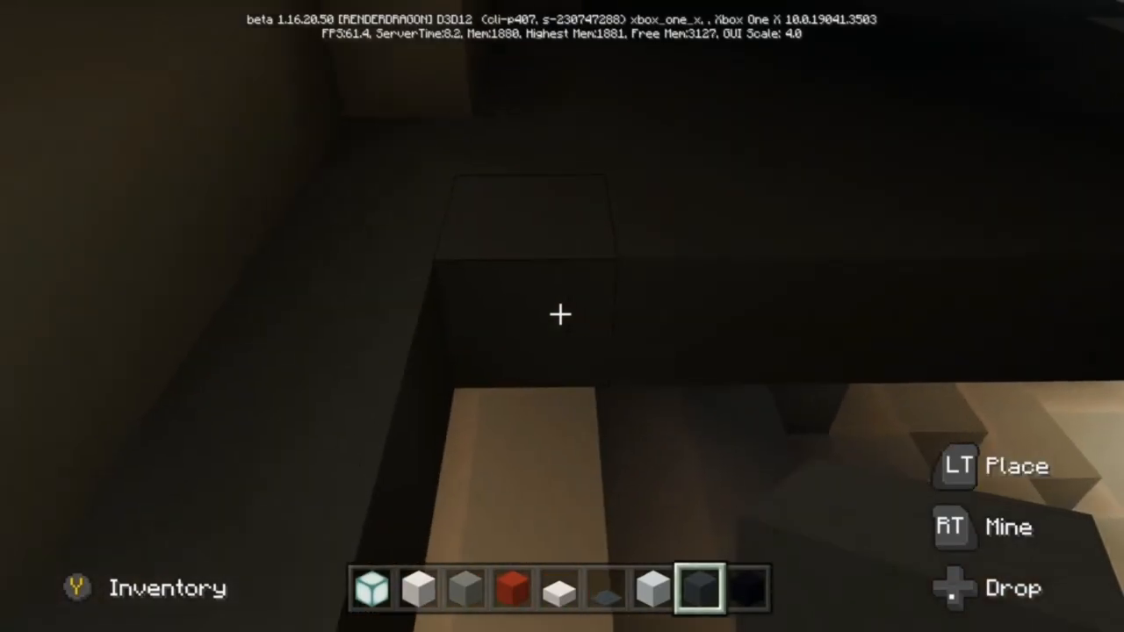
pyautogui.moveTo(562, 316)
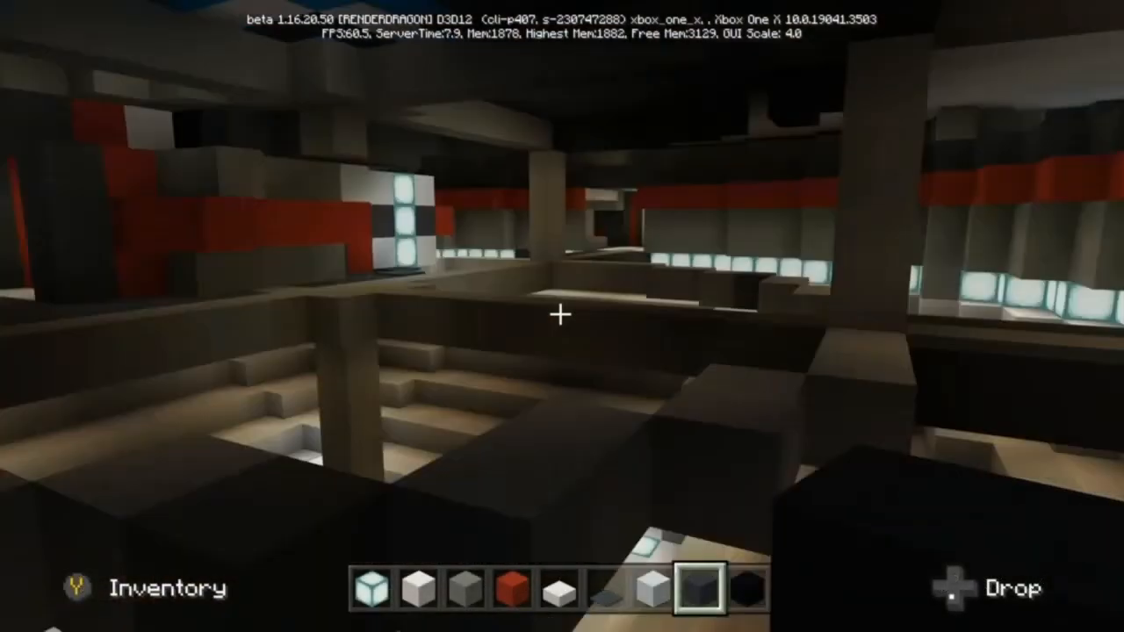
pyautogui.moveTo(562, 316)
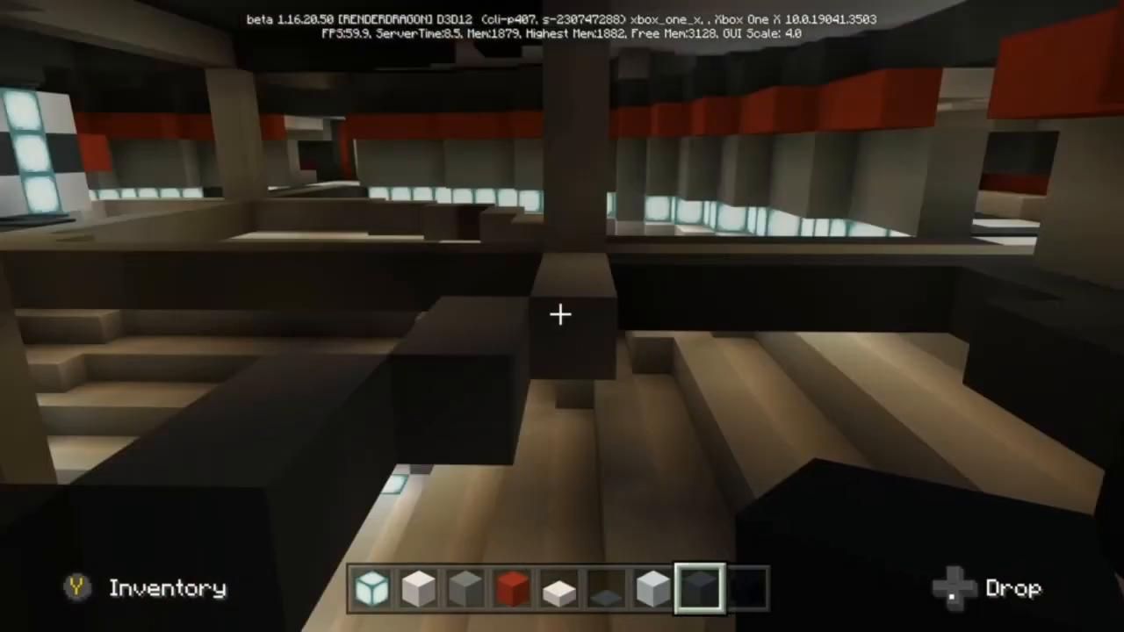